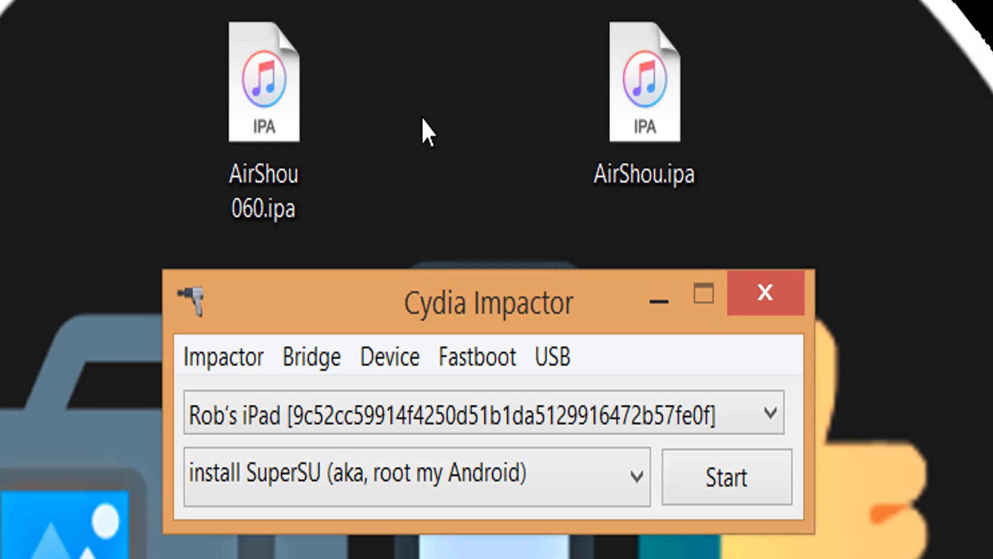
Install AirShou.ipa onto the iPad through Cydia Impactor.
click(642, 85)
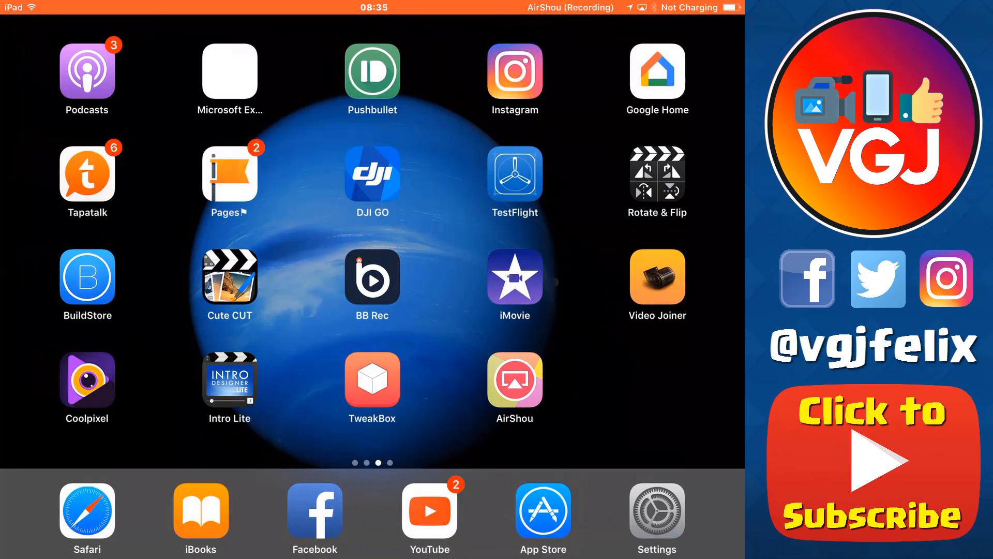
Launch AirShou on the iPad to view its broadcast-only setup screen.
click(515, 388)
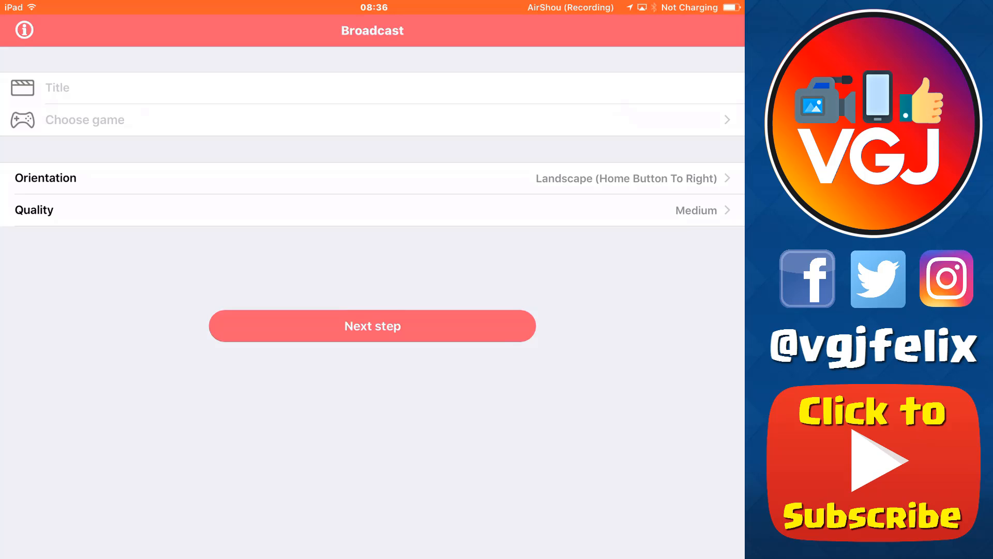
click(23, 30)
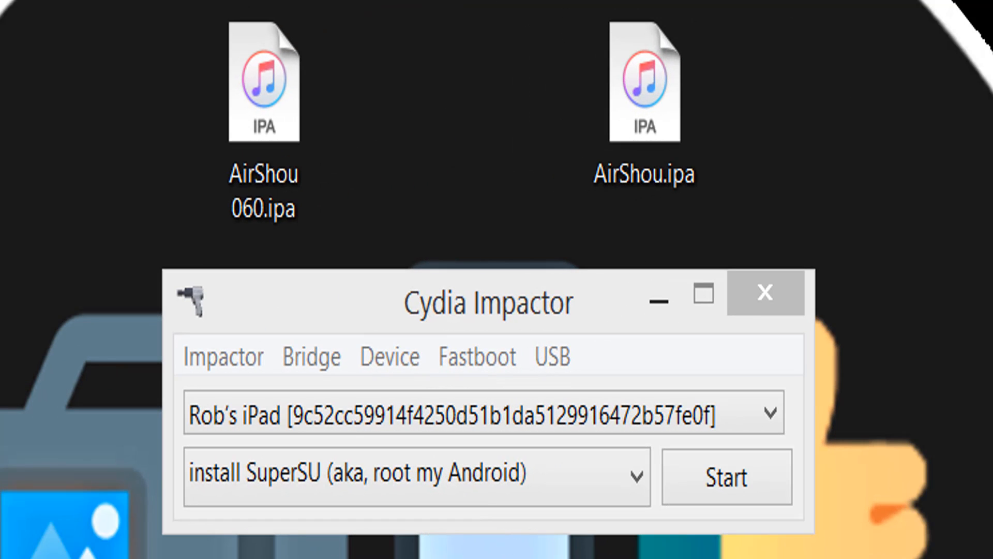
Install AirShou060.ipa, launch it, and dismiss the follow-us notice.
click(265, 82)
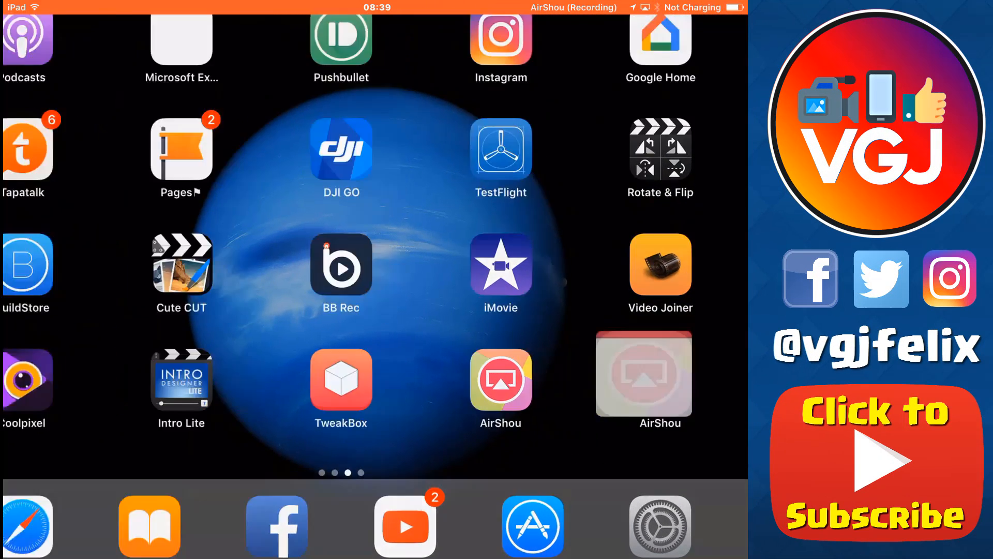
click(500, 379)
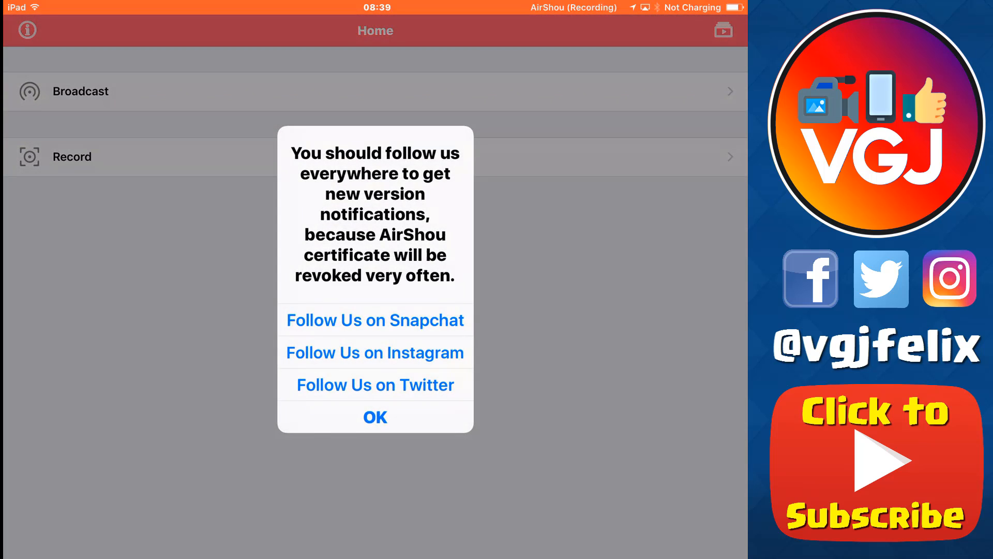
click(374, 416)
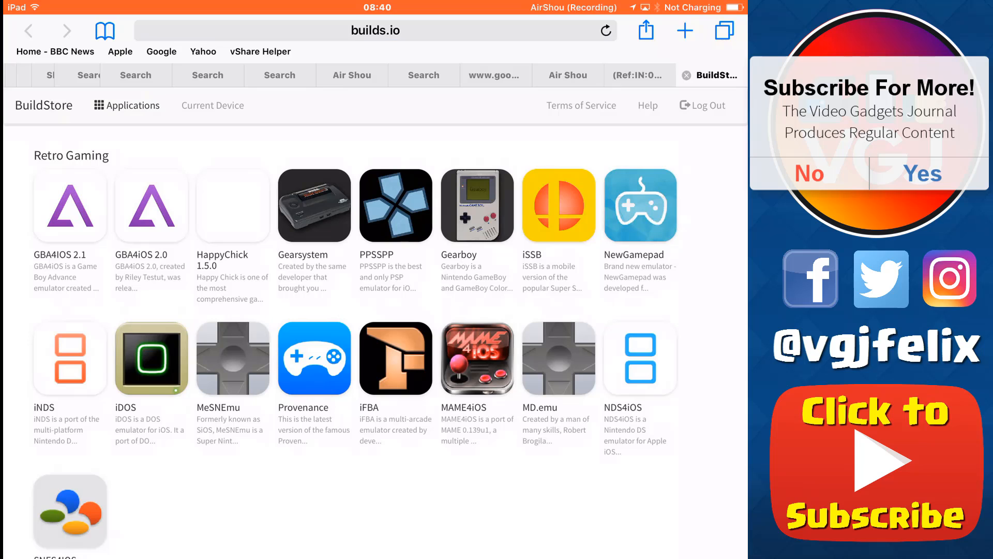
scroll(down, 3)
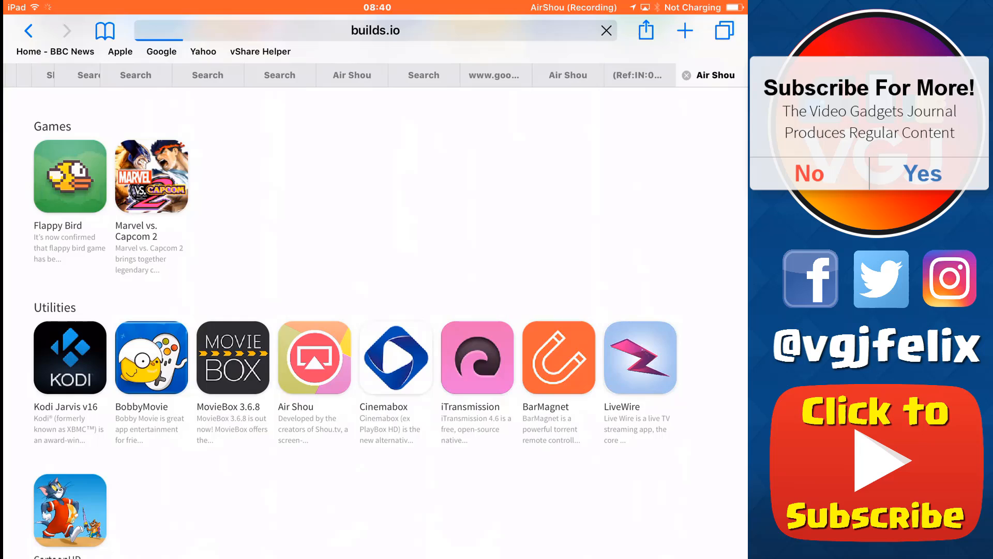
Select the Air Shou listing under BuildStore's Utilities.
click(314, 358)
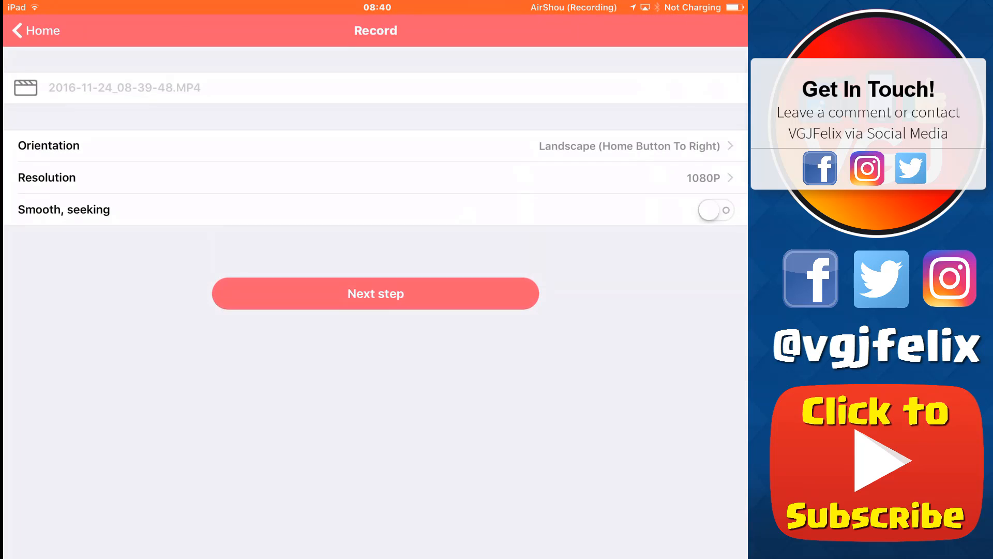
Open AirShou's Record settings page with orientation and 1080P options.
click(36, 31)
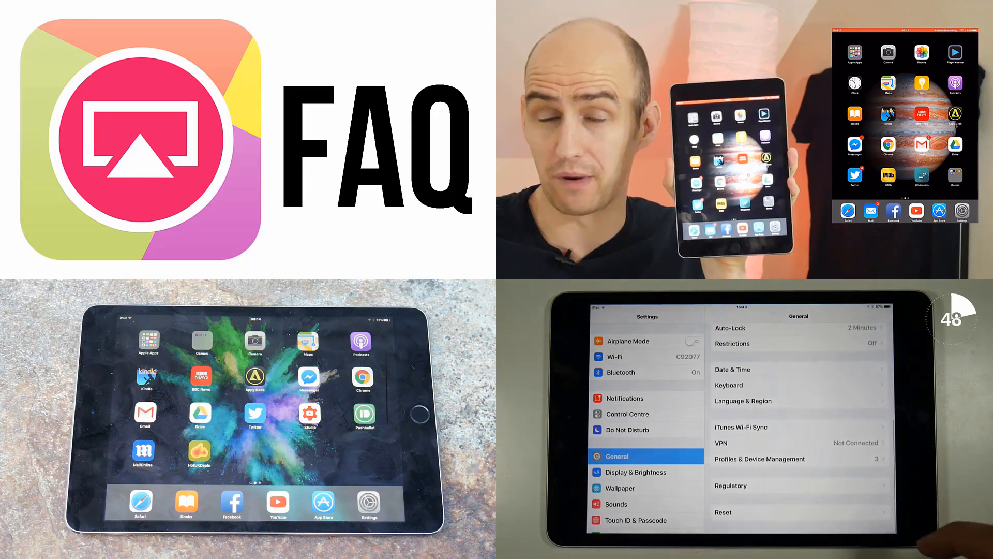
click(760, 459)
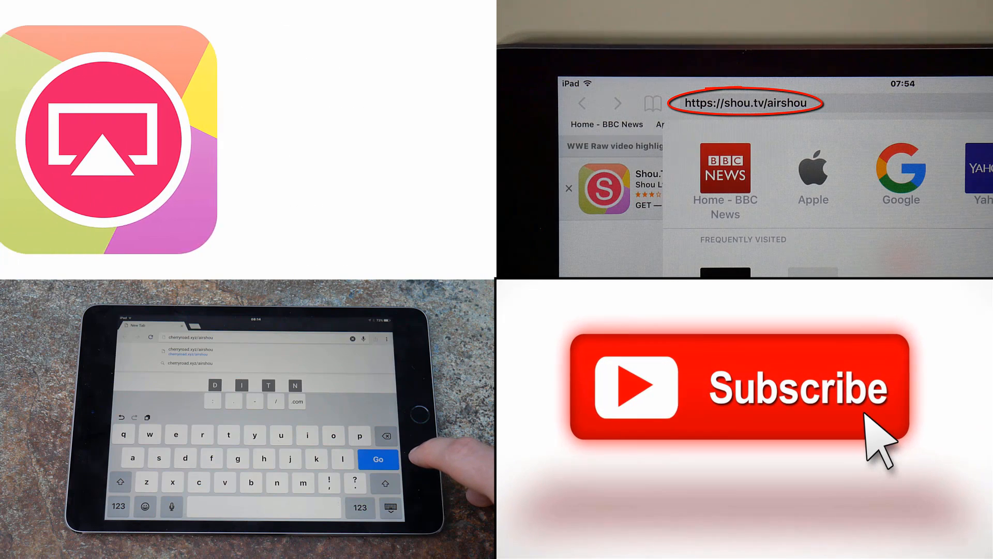
click(379, 459)
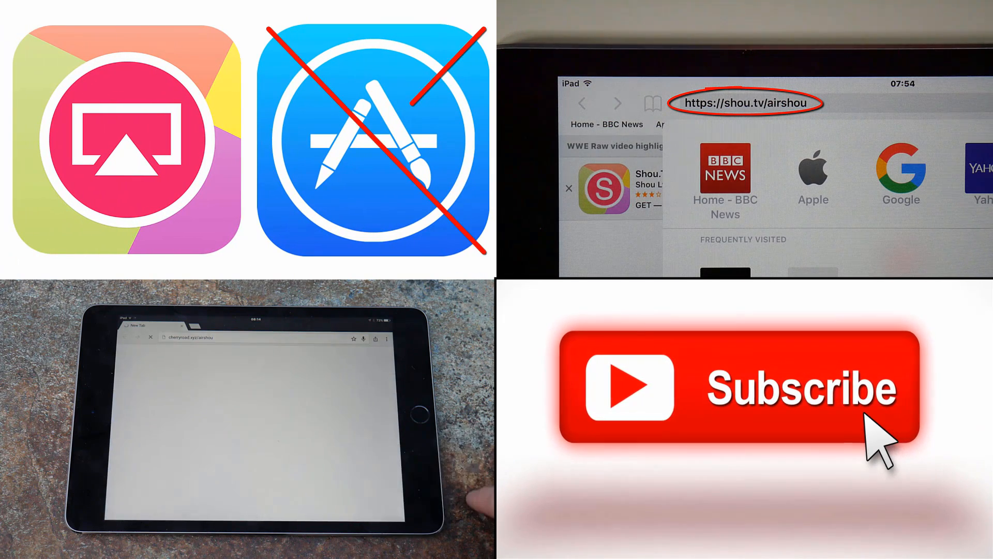